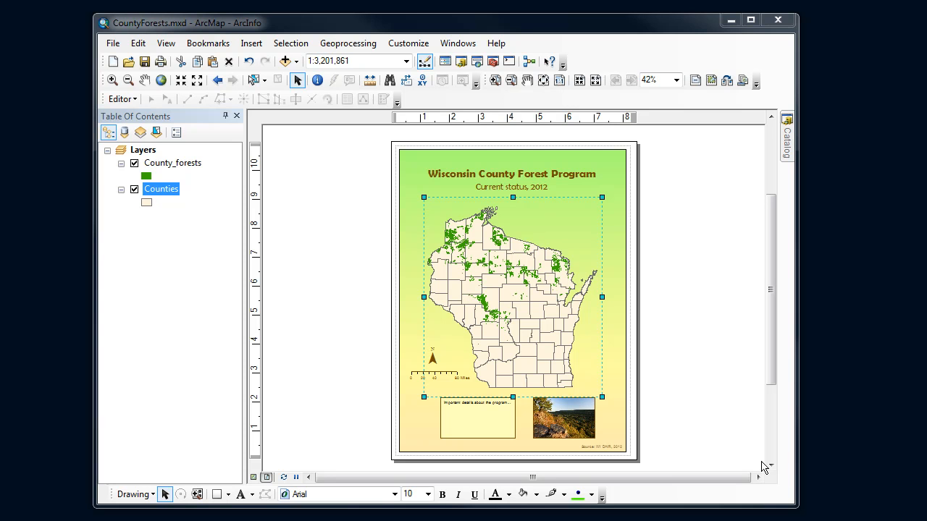
{"action": "mouse_move", "coordinate": [476, 306]}
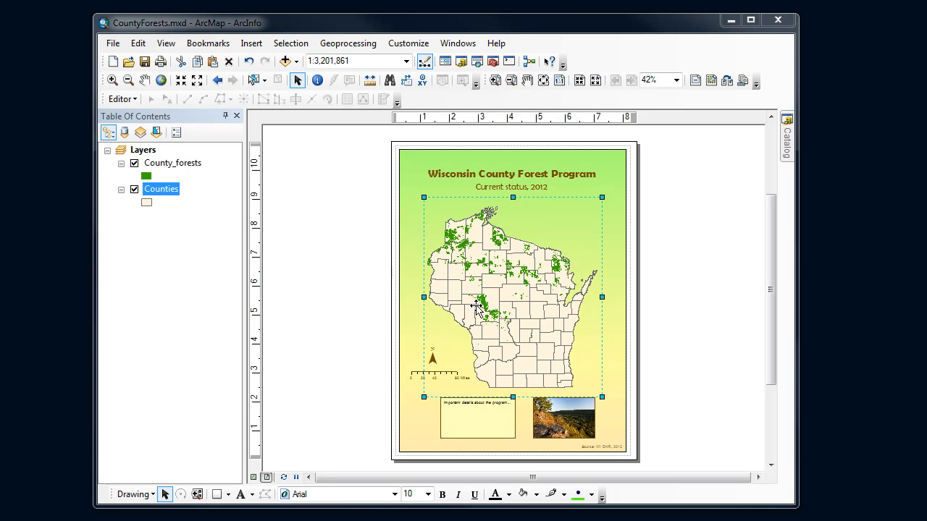
Bring up the Counties layer's options list from the Table of Contents
{"action": "double_click", "coordinate": [161, 188]}
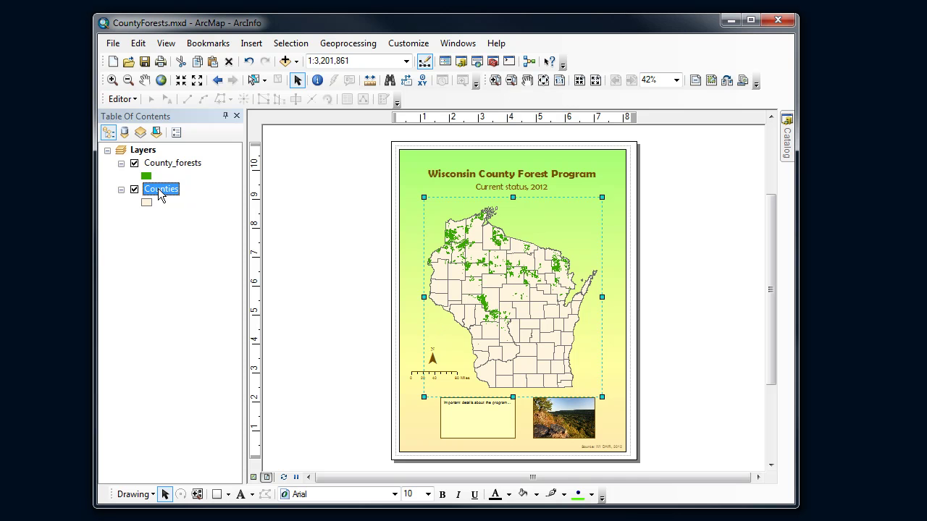
{"action": "mouse_move", "coordinate": [172, 202]}
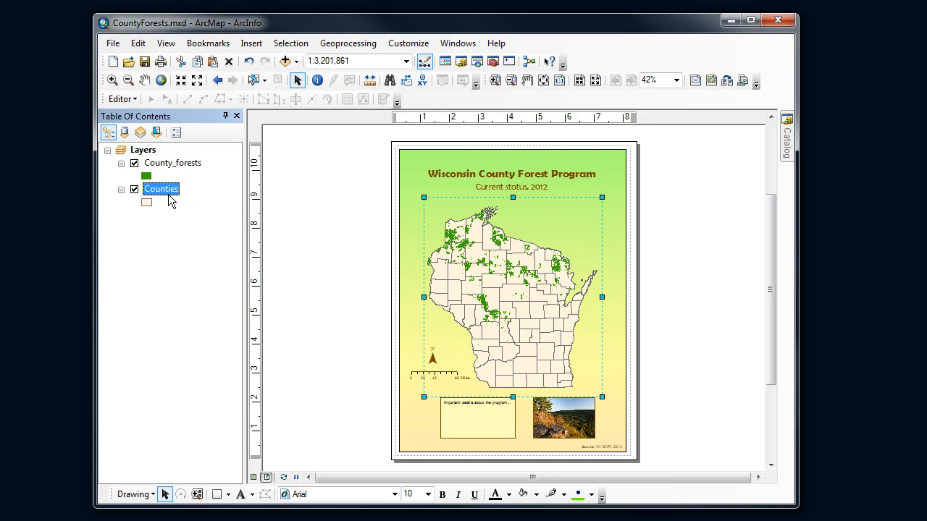
{"action": "right_click", "coordinate": [161, 189]}
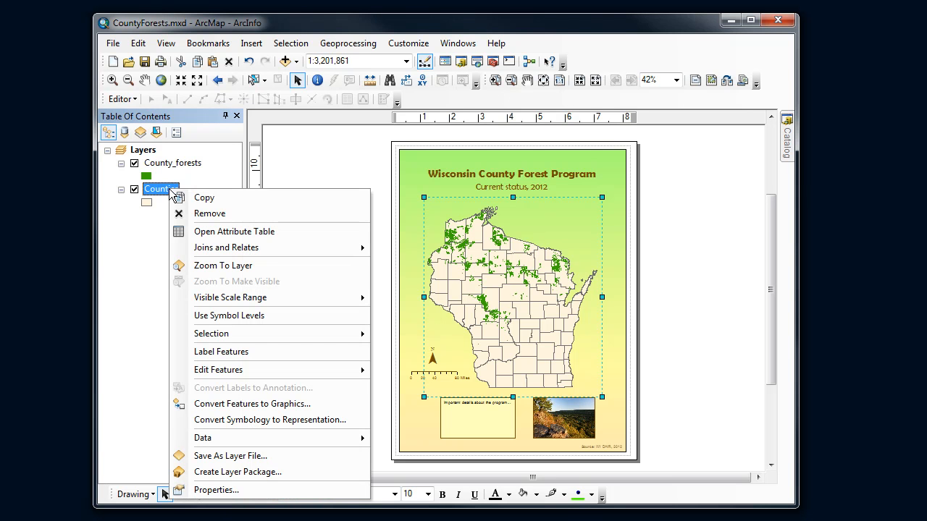
{"action": "mouse_move", "coordinate": [220, 352]}
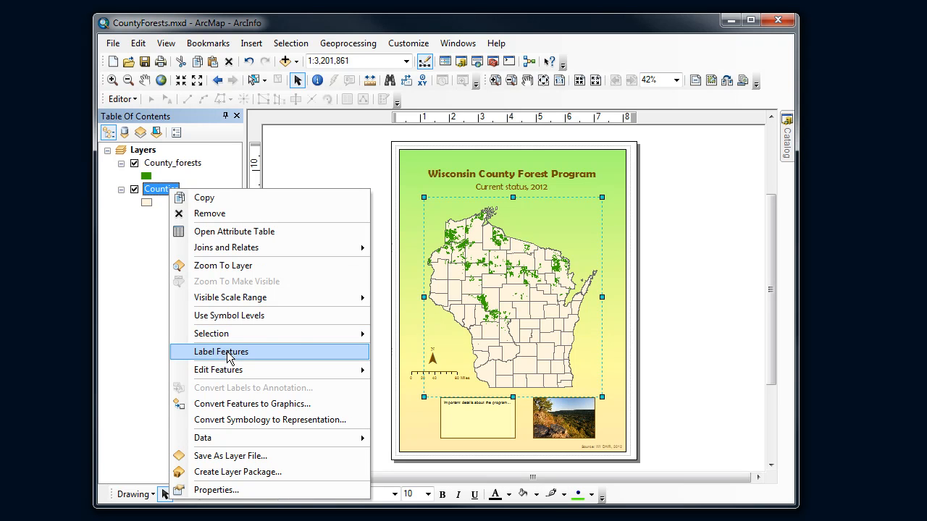
{"action": "mouse_move", "coordinate": [215, 489]}
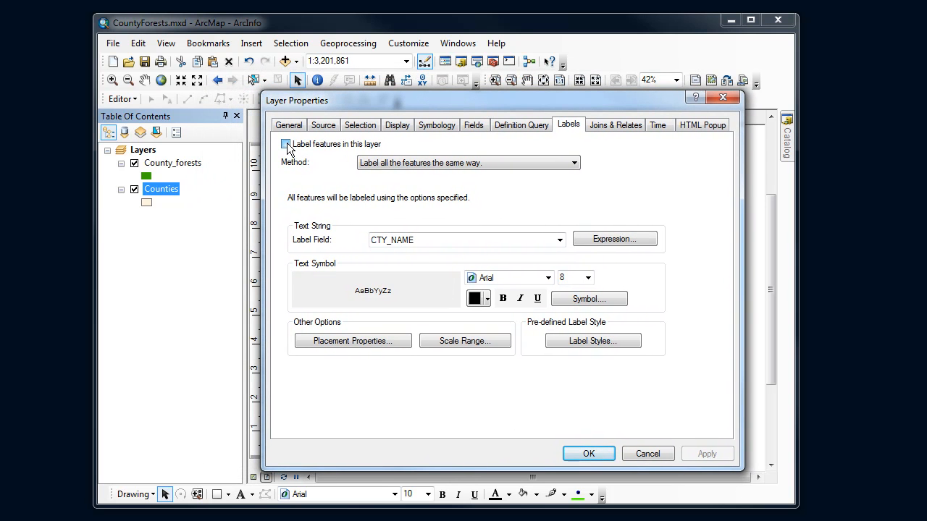
Enable Counties labelling with the CTY_NAME field in brown, 7-point text
{"action": "left_click", "coordinate": [285, 144]}
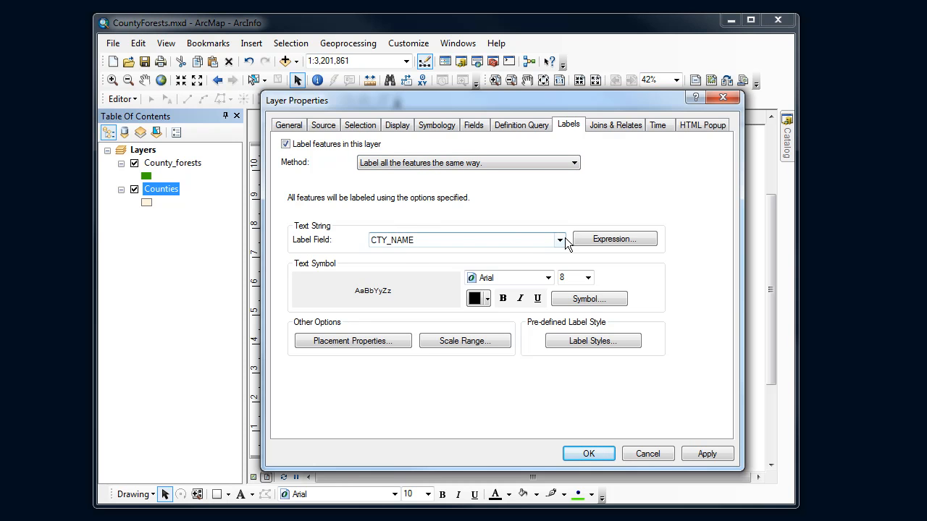
{"action": "left_click", "coordinate": [559, 240]}
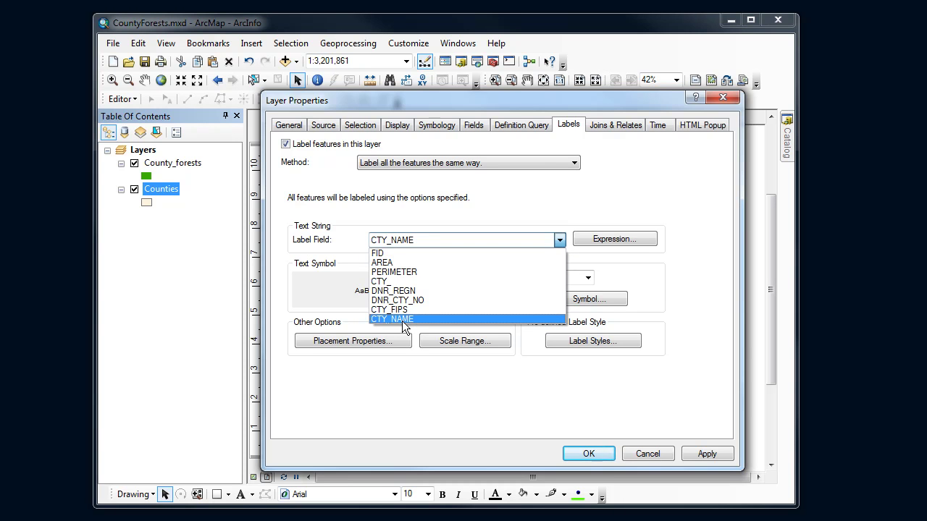
{"action": "left_click", "coordinate": [392, 319]}
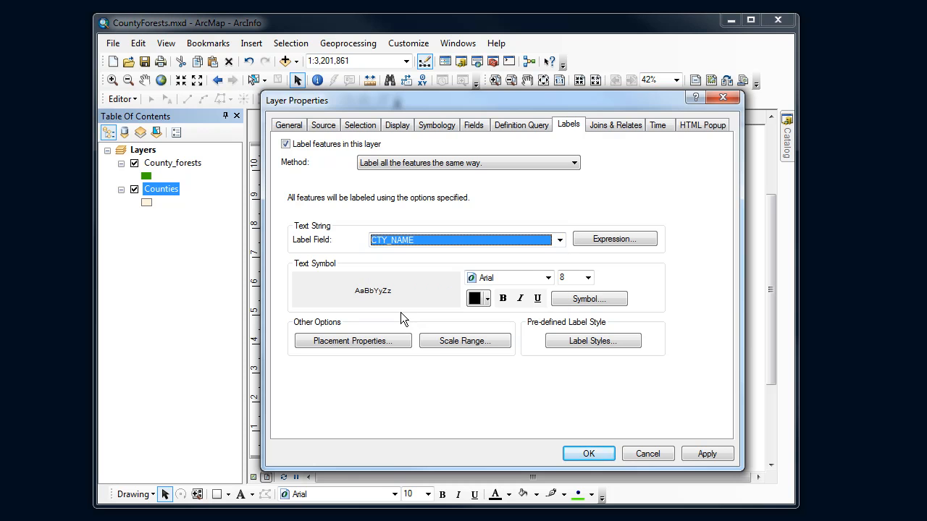
{"action": "mouse_move", "coordinate": [377, 297]}
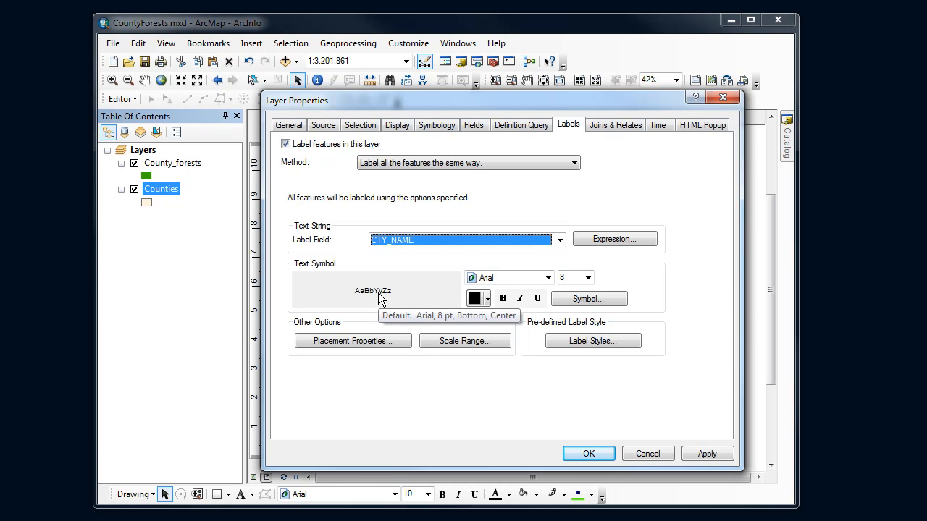
{"action": "left_click", "coordinate": [486, 298]}
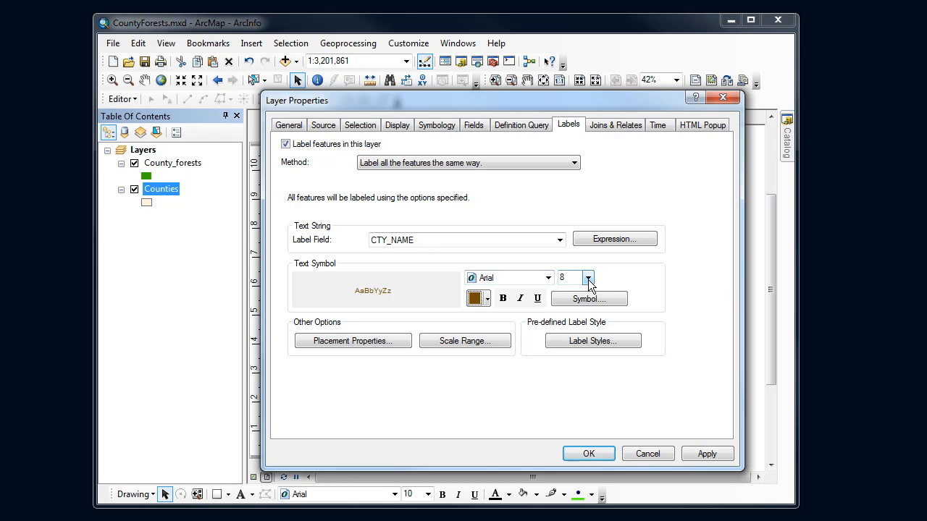
{"action": "left_click", "coordinate": [589, 278]}
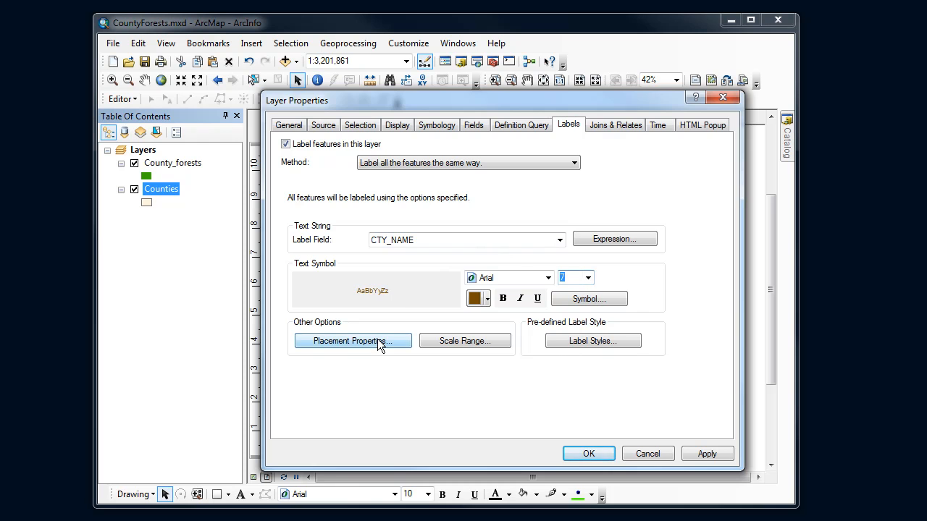
Set label placement to 'Try horizontal first, then straight' and only inside polygons
{"action": "left_click", "coordinate": [352, 341]}
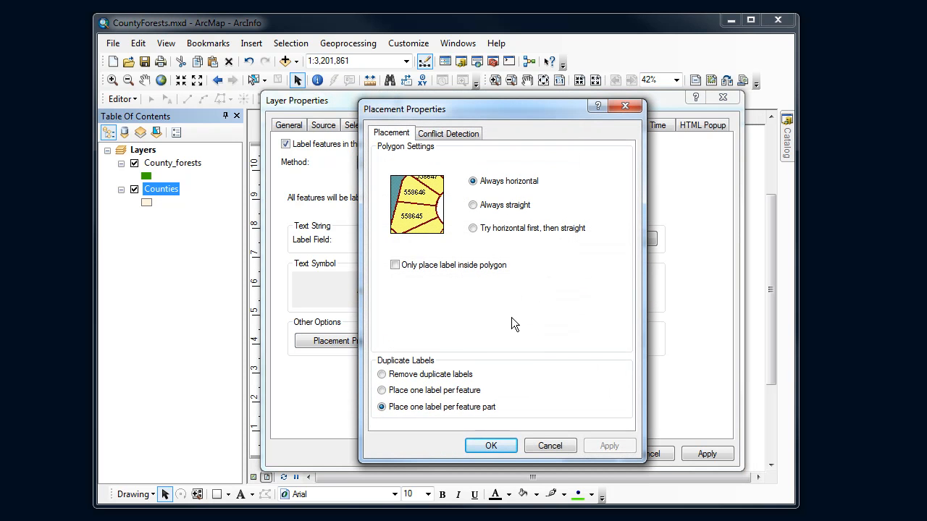
{"action": "mouse_move", "coordinate": [488, 216]}
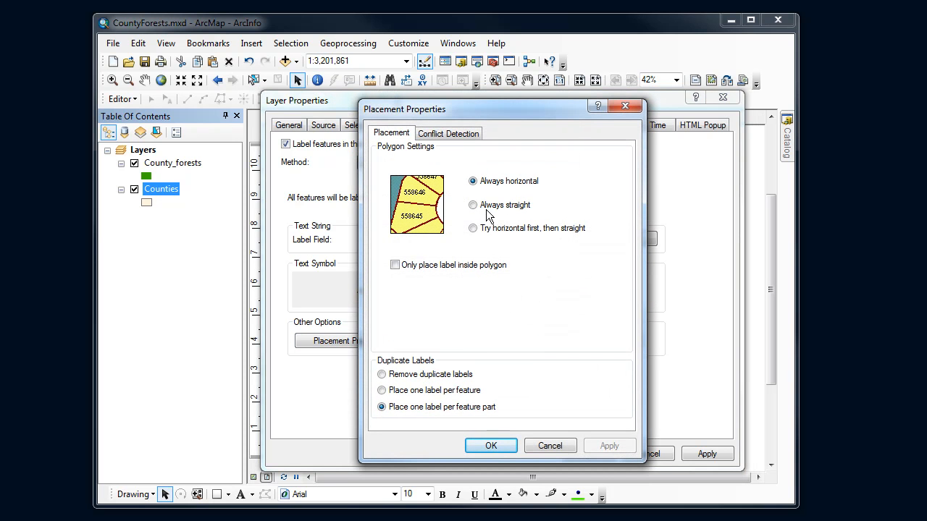
{"action": "left_click", "coordinate": [472, 205]}
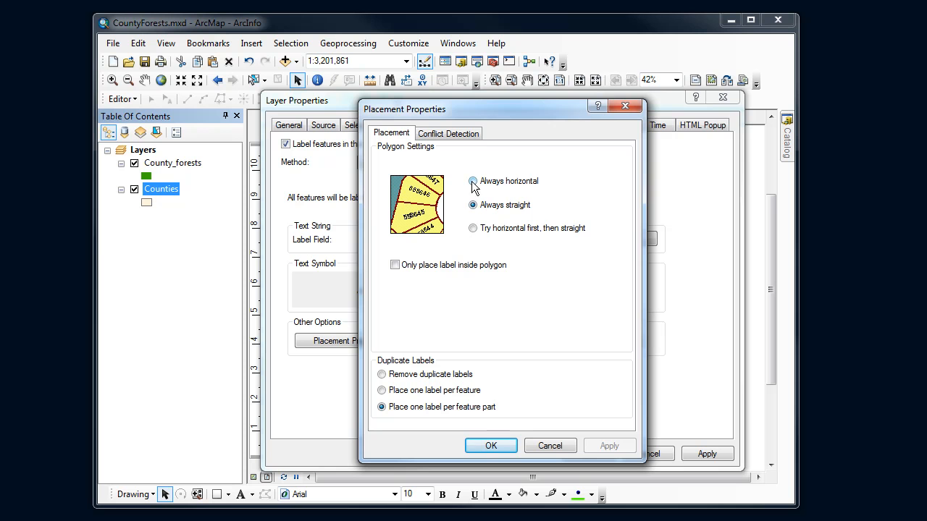
{"action": "left_click", "coordinate": [471, 228]}
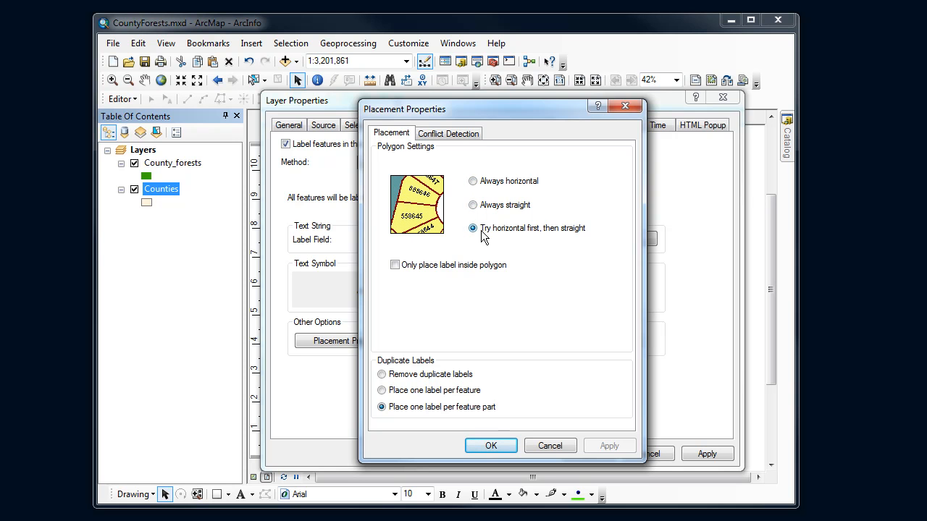
{"action": "mouse_move", "coordinate": [520, 237]}
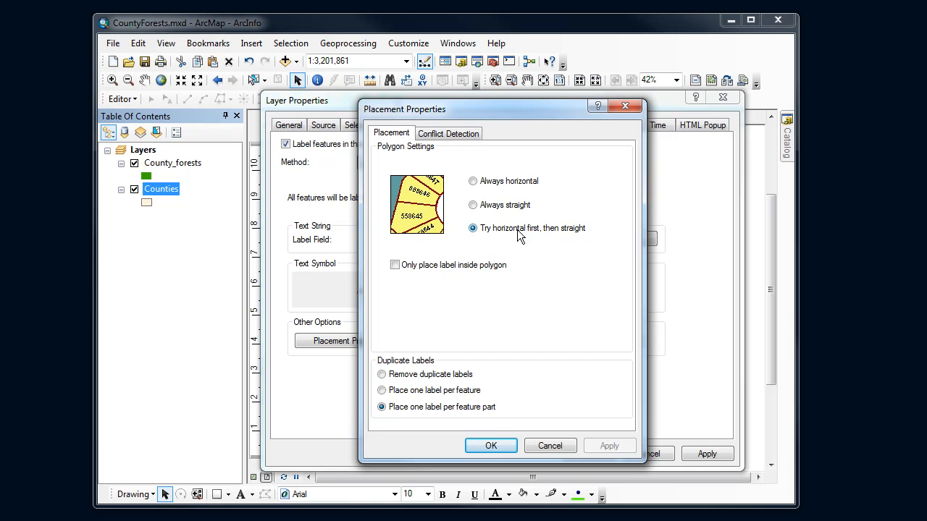
{"action": "left_click", "coordinate": [395, 265]}
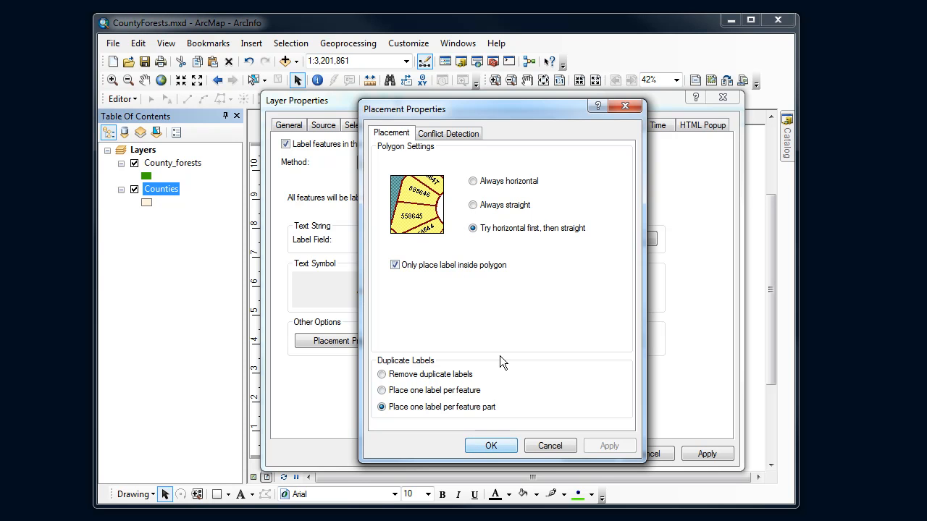
{"action": "left_click", "coordinate": [491, 445]}
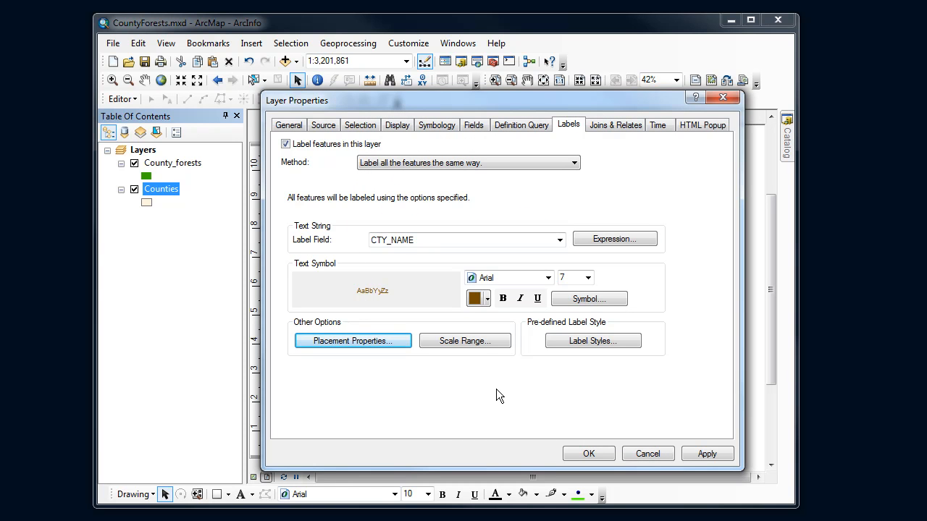
{"action": "left_click", "coordinate": [464, 341]}
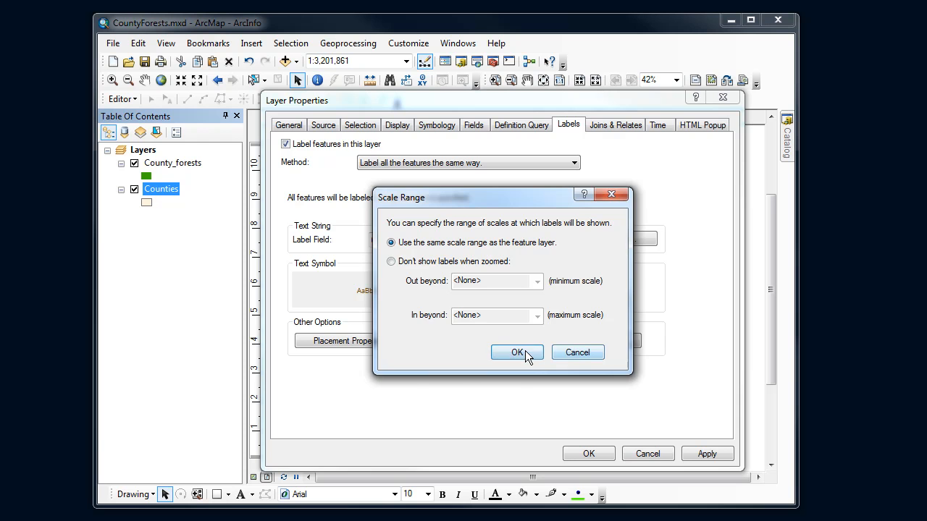
{"action": "left_click", "coordinate": [516, 352]}
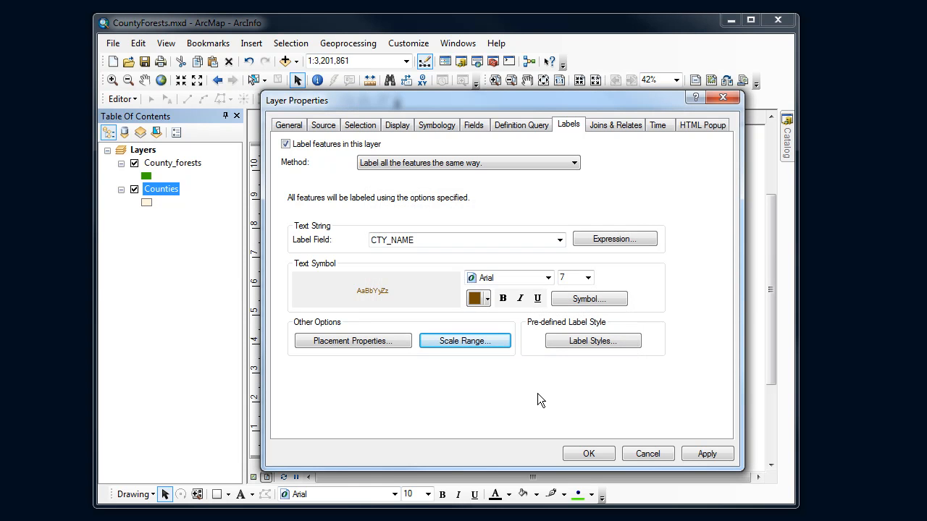
{"action": "left_click", "coordinate": [592, 340]}
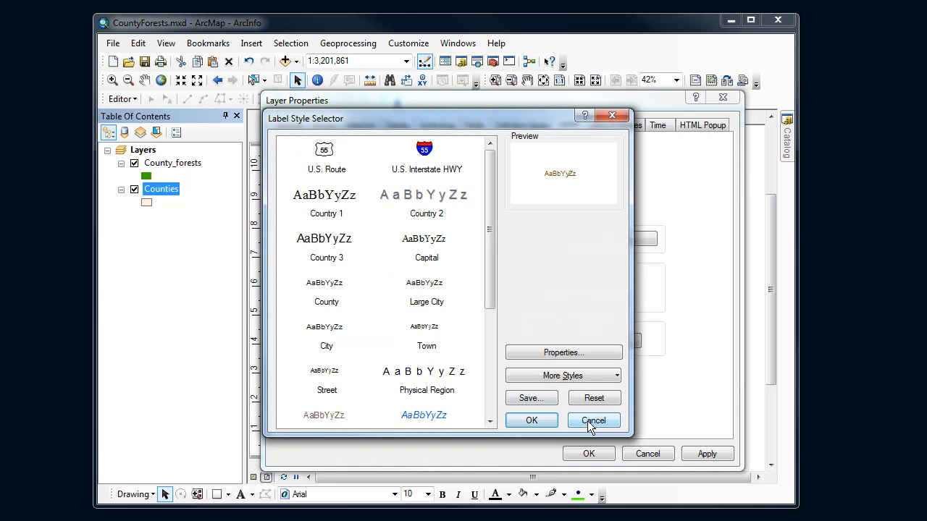
{"action": "scroll", "scroll_direction": "down", "scroll_amount": 3}
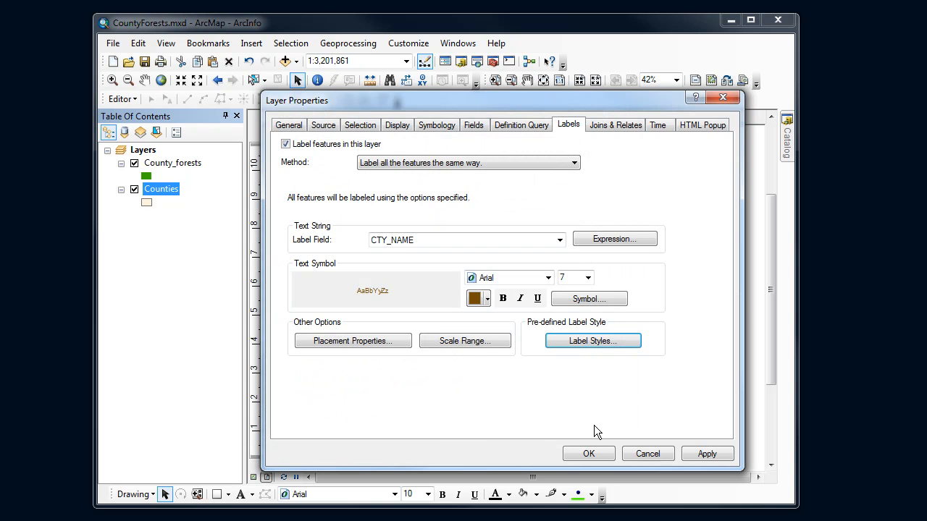
{"action": "mouse_move", "coordinate": [643, 449]}
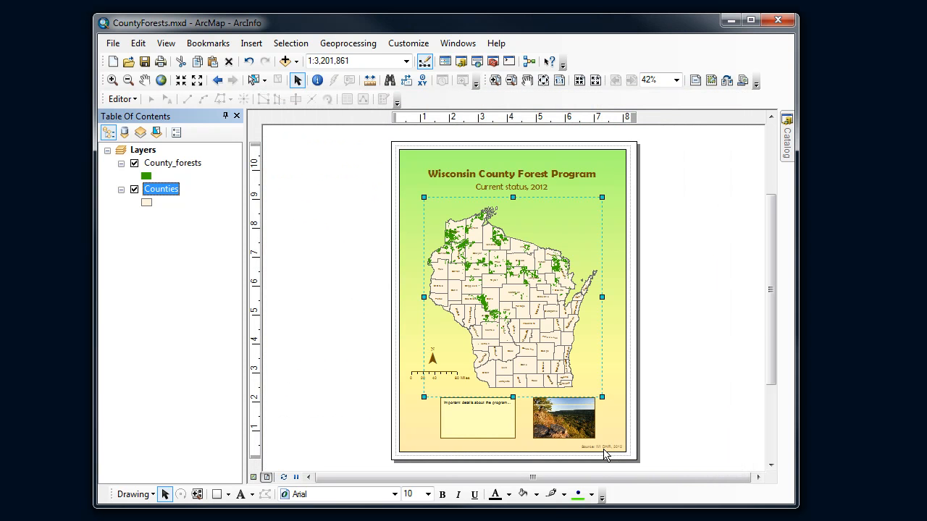
{"action": "mouse_move", "coordinate": [525, 357]}
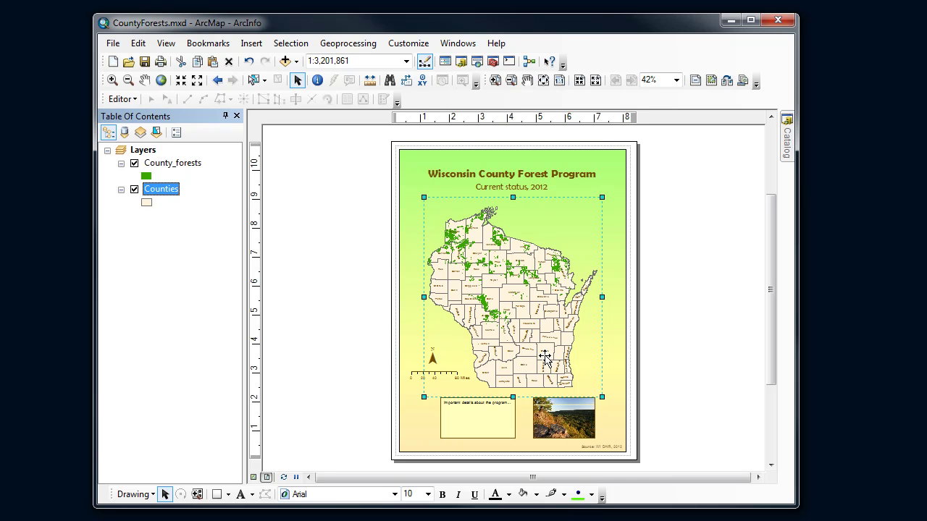
{"action": "mouse_move", "coordinate": [540, 330]}
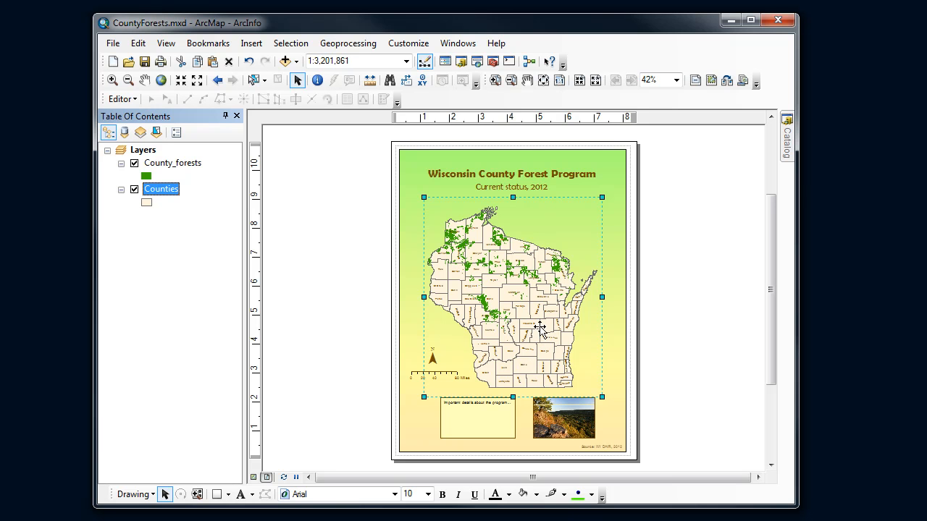
{"action": "mouse_move", "coordinate": [543, 333]}
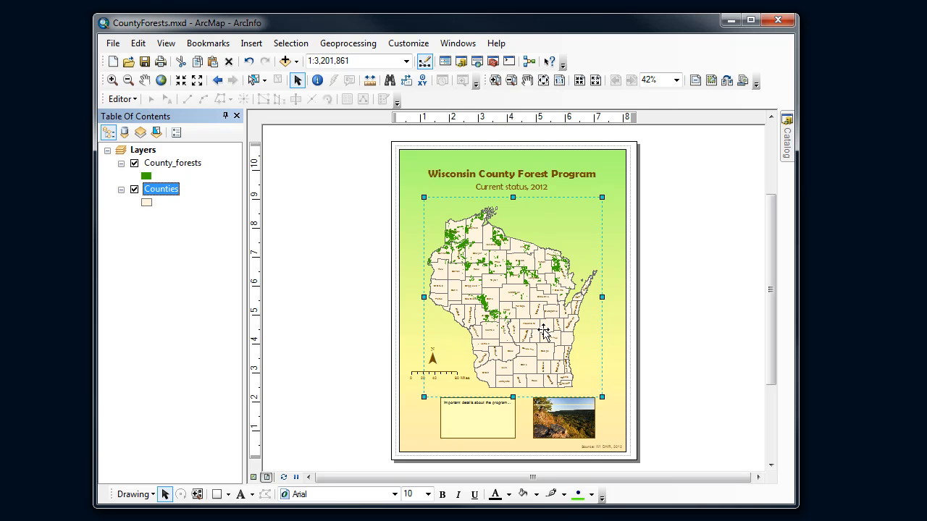
{"action": "mouse_move", "coordinate": [539, 323]}
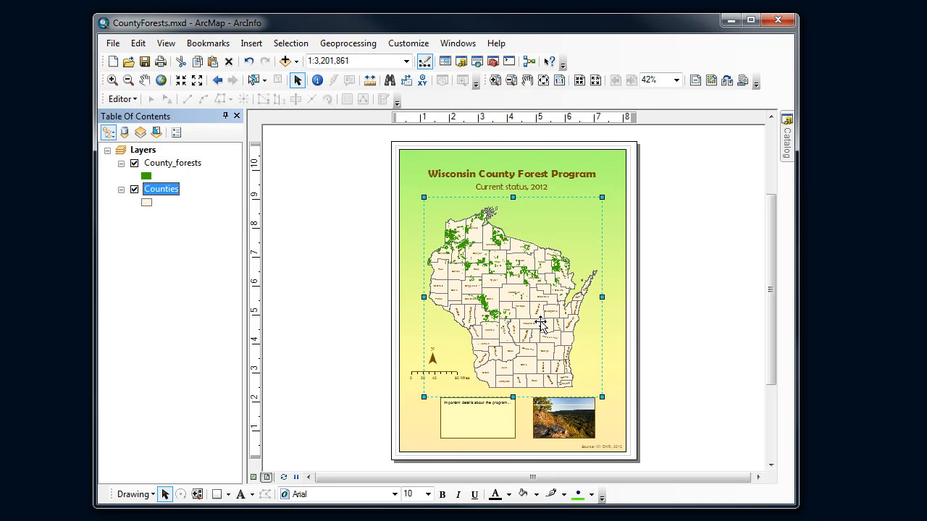
{"action": "mouse_move", "coordinate": [536, 298]}
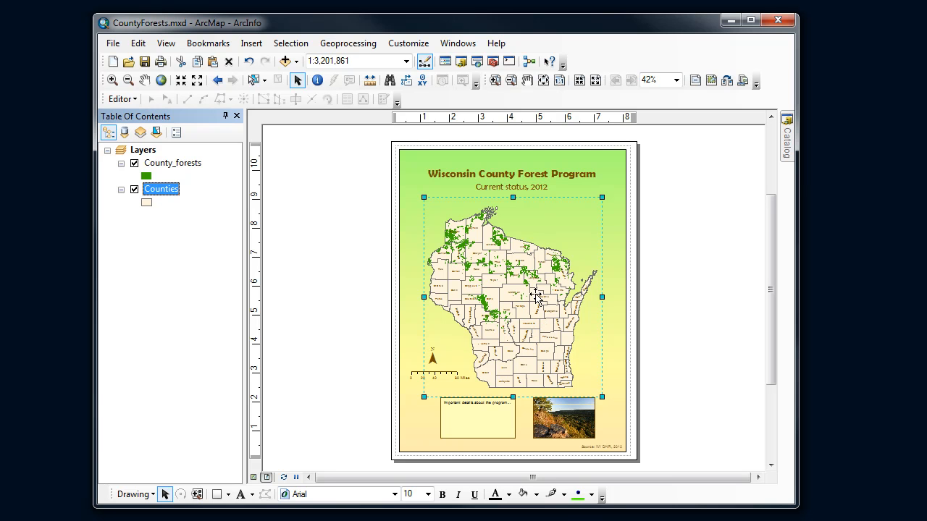
{"action": "mouse_move", "coordinate": [515, 310]}
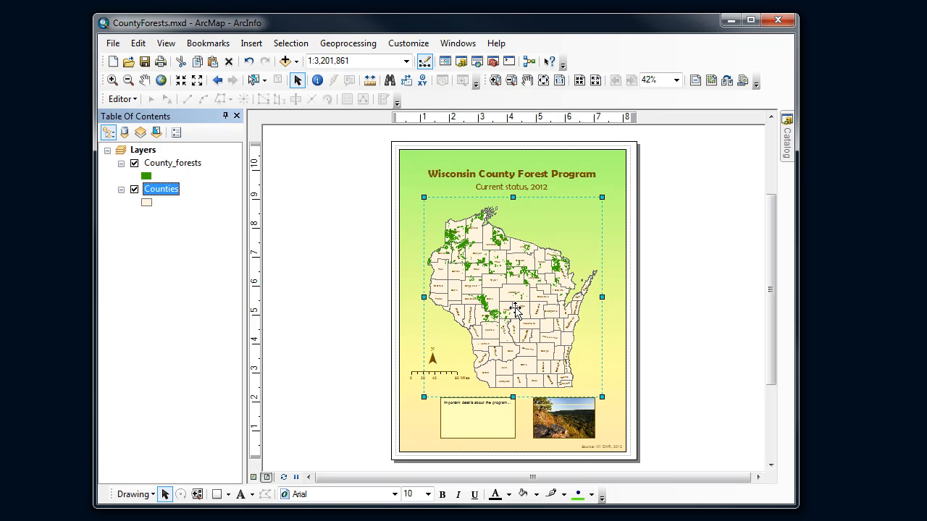
{"action": "mouse_move", "coordinate": [512, 312]}
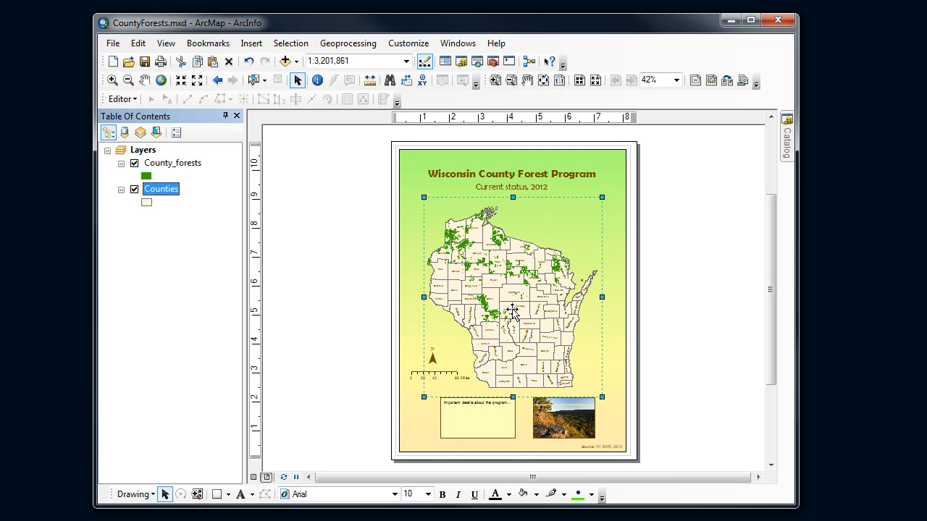
{"action": "mouse_move", "coordinate": [529, 297]}
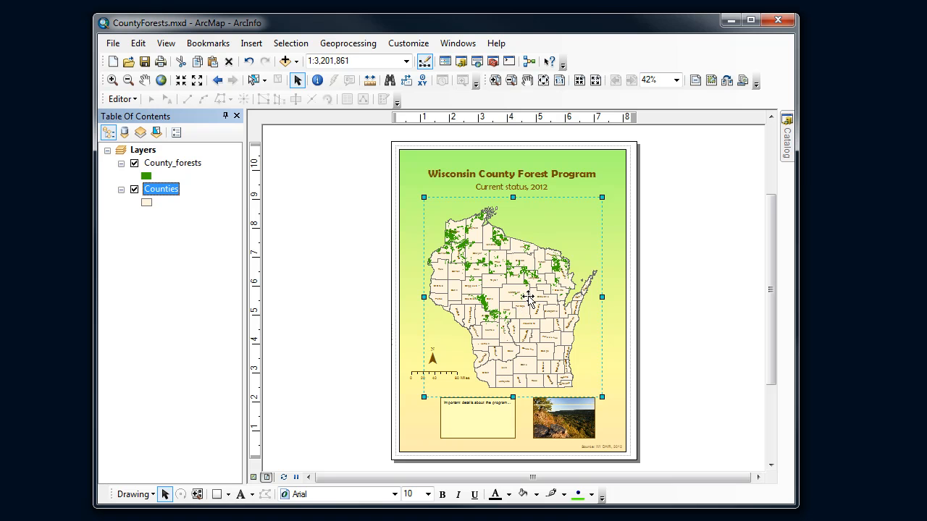
{"action": "mouse_move", "coordinate": [543, 305]}
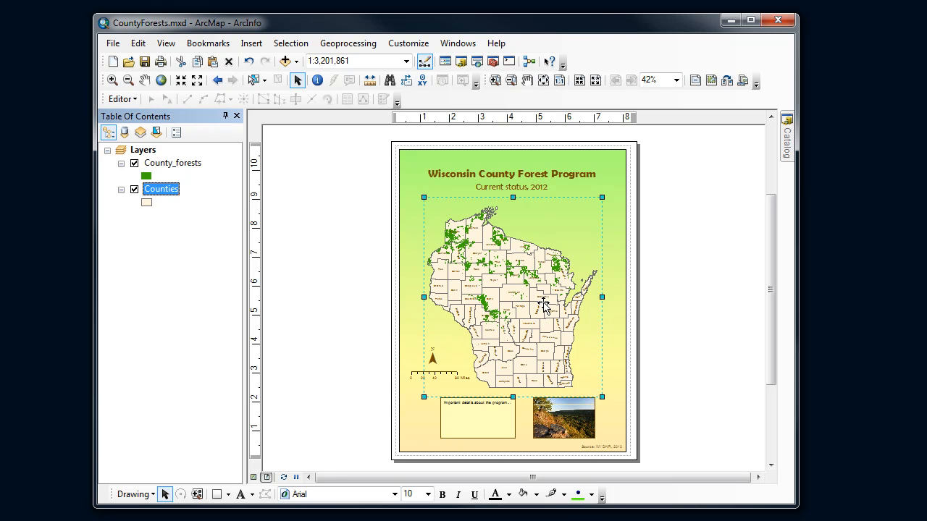
{"action": "mouse_move", "coordinate": [502, 281]}
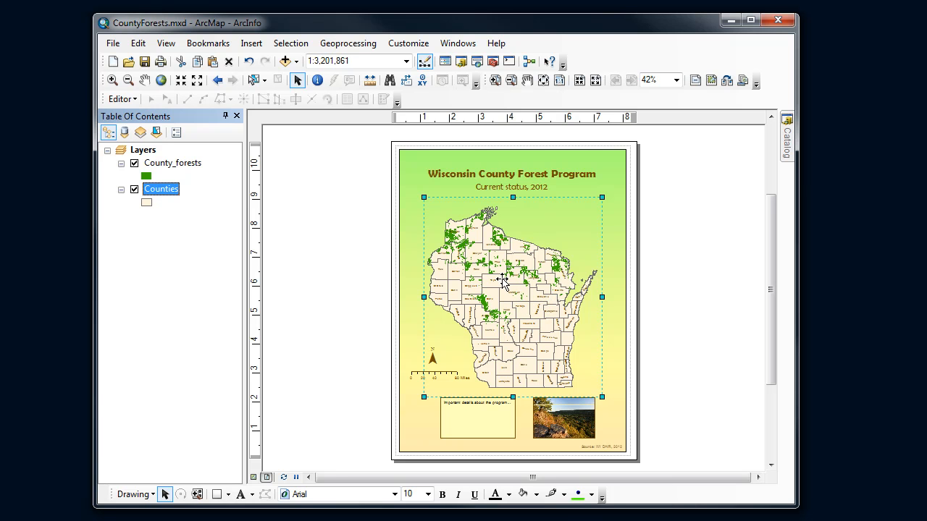
{"action": "mouse_move", "coordinate": [513, 283]}
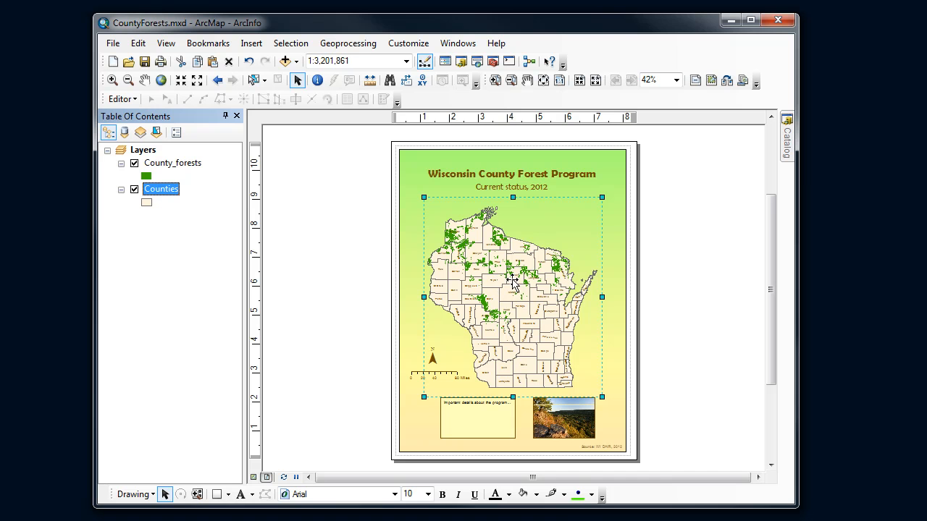
{"action": "mouse_move", "coordinate": [527, 291]}
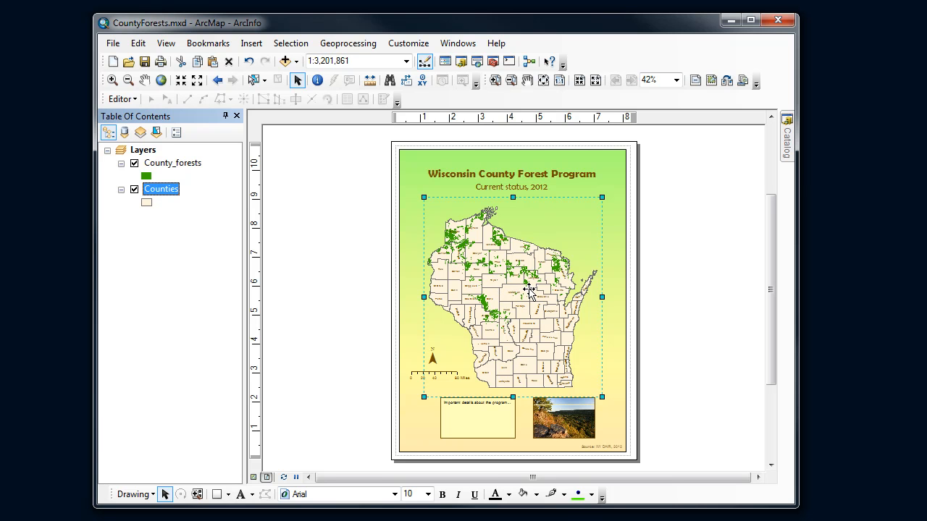
{"action": "mouse_move", "coordinate": [494, 282]}
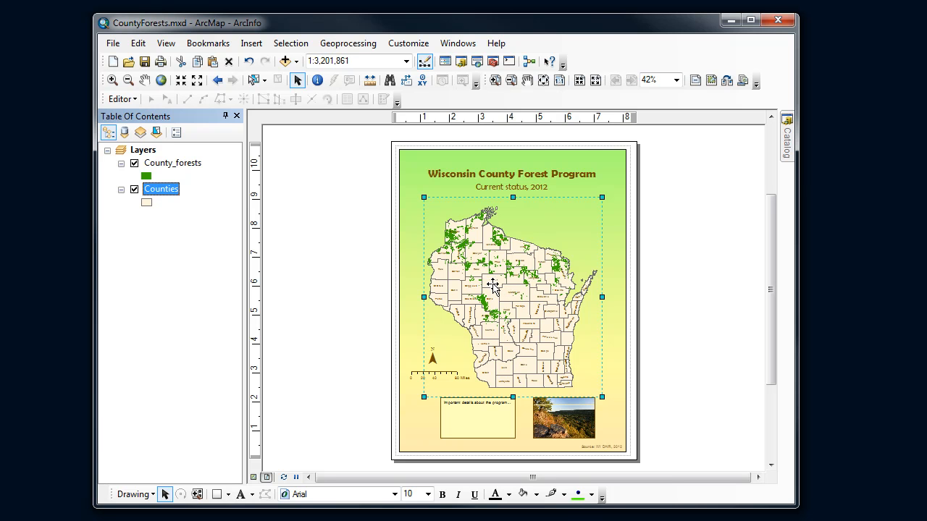
{"action": "mouse_move", "coordinate": [502, 286]}
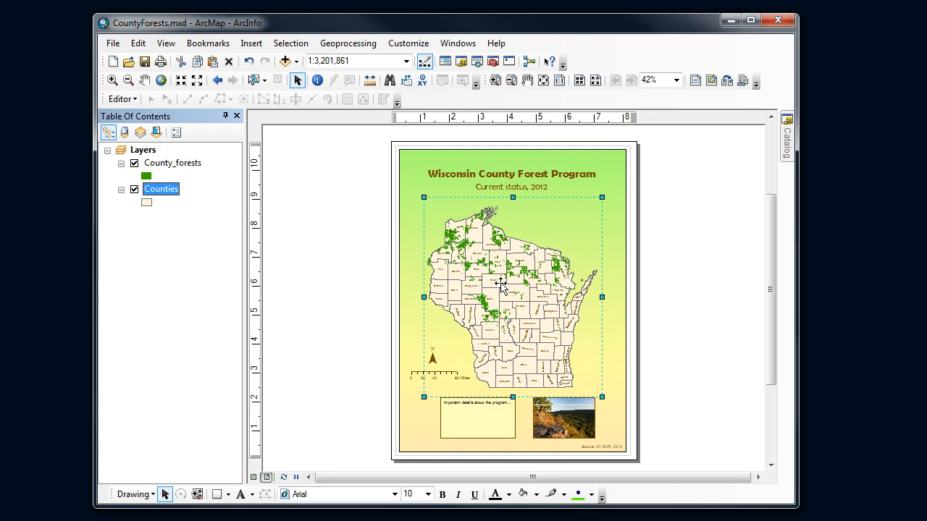
{"action": "mouse_move", "coordinate": [475, 281]}
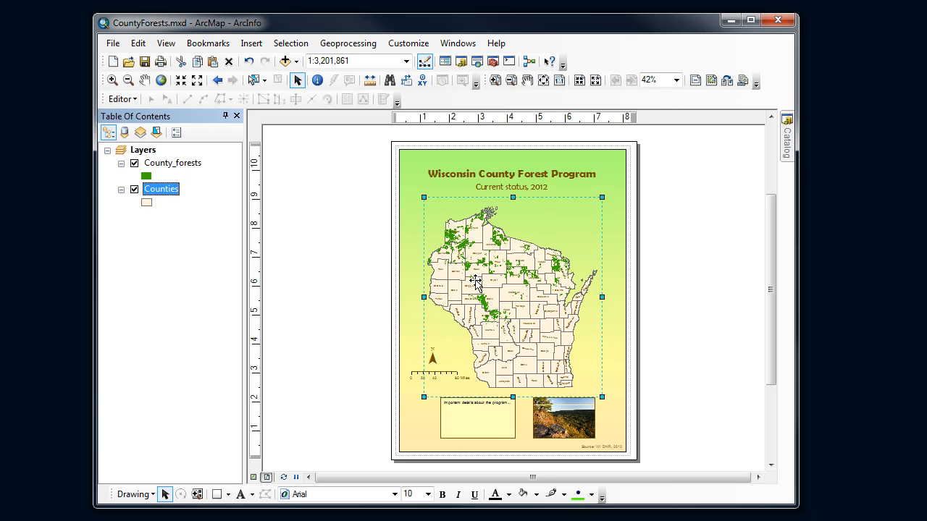
{"action": "right_click", "coordinate": [160, 189]}
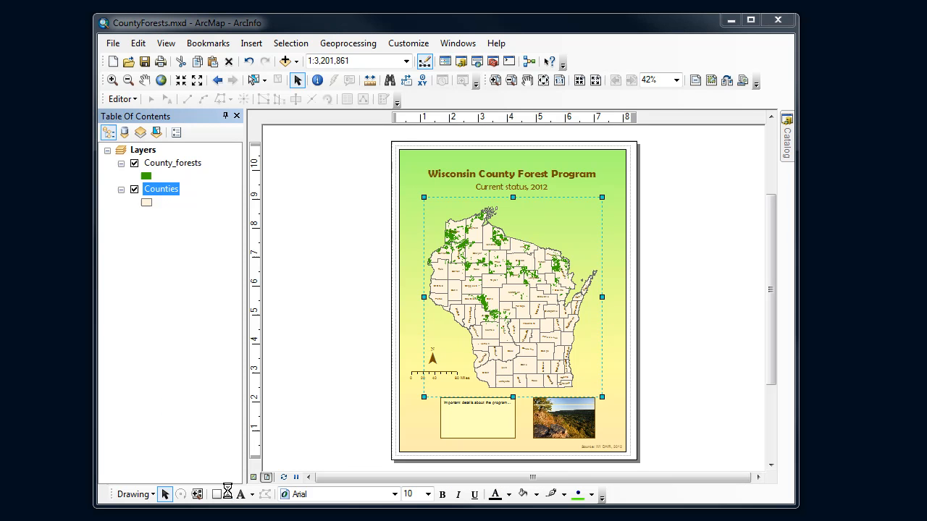
Reopen Counties layer properties and the brown 7-point Arial label symbol settings
{"action": "double_click", "coordinate": [161, 188]}
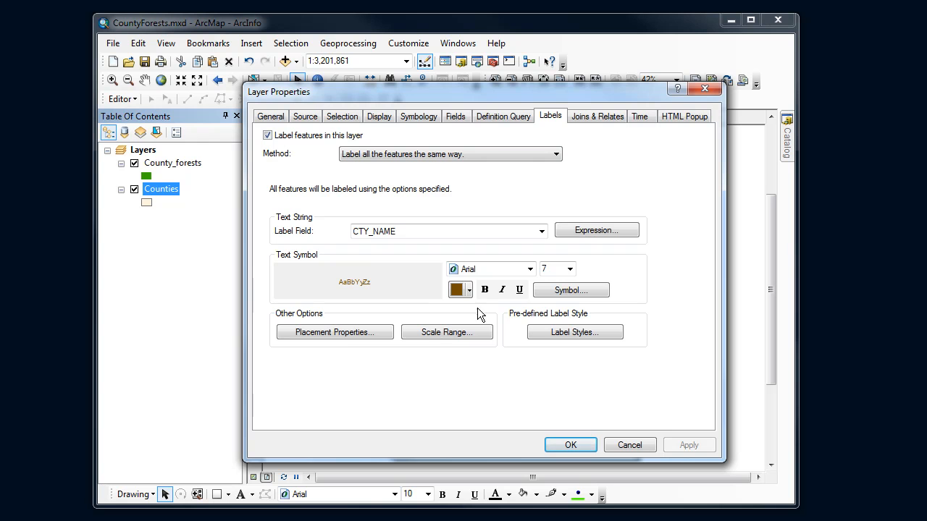
{"action": "left_click", "coordinate": [570, 289]}
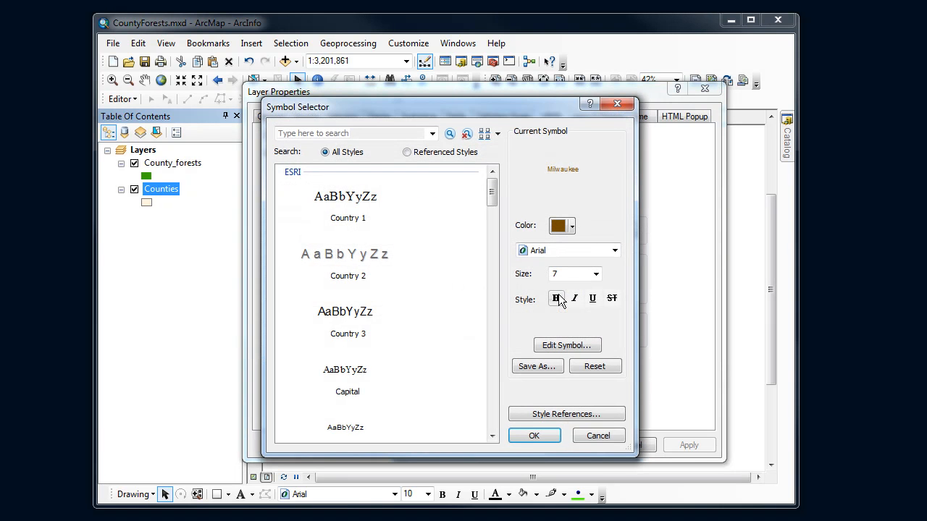
{"action": "mouse_move", "coordinate": [556, 298]}
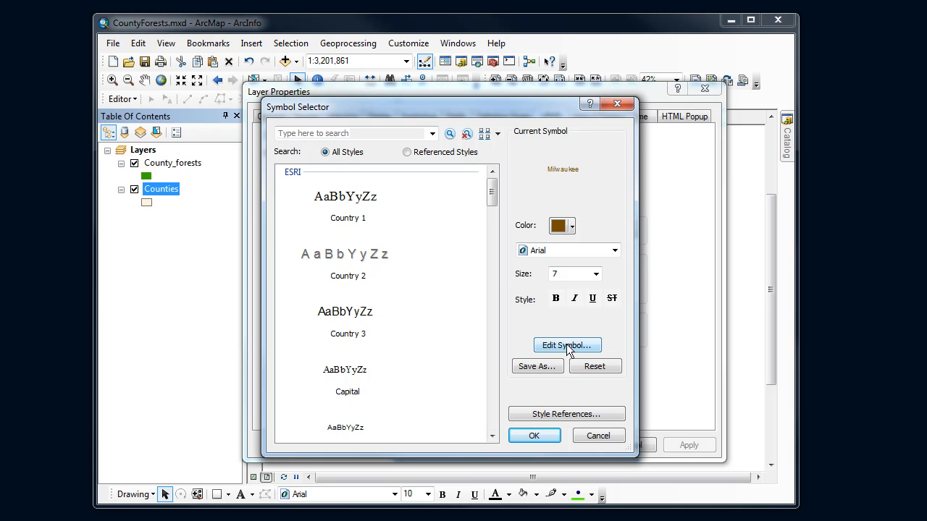
In the symbol editor's Mask settings, choose Halo and adjust its size to 2
{"action": "left_click", "coordinate": [567, 345]}
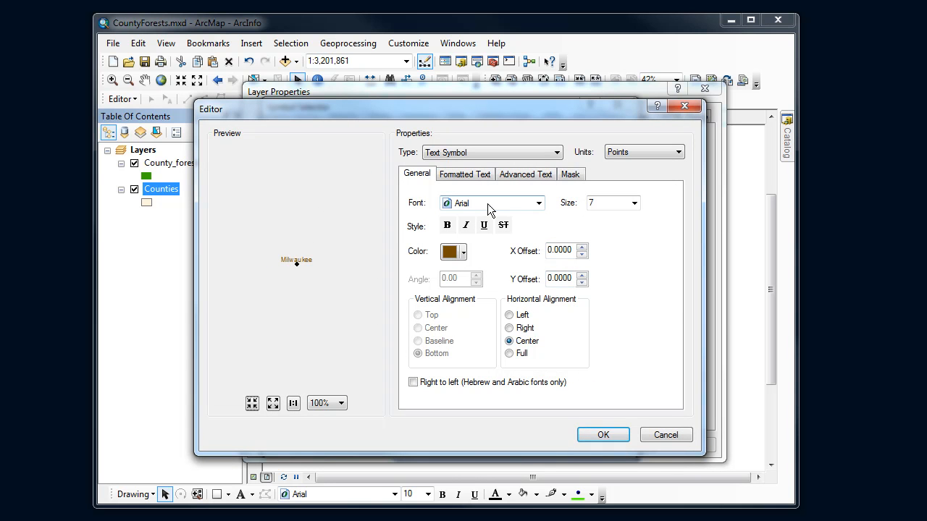
{"action": "mouse_move", "coordinate": [519, 219]}
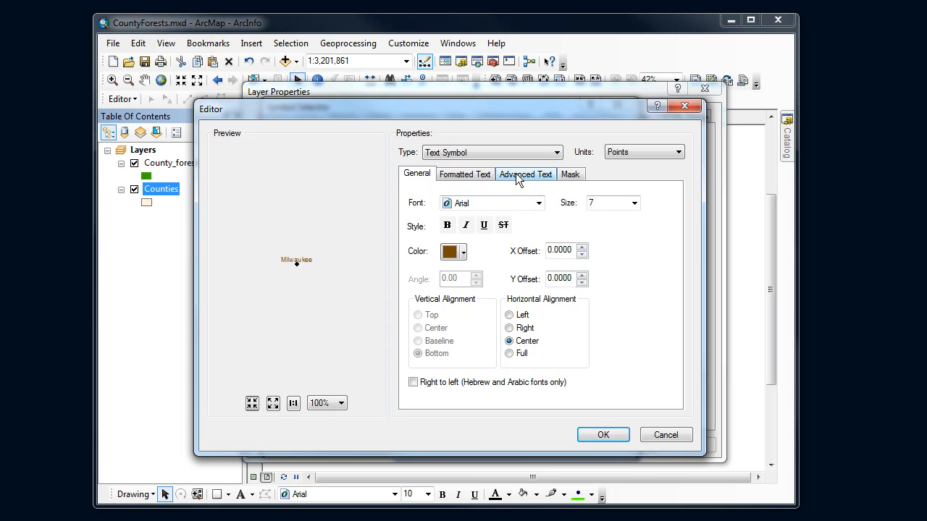
{"action": "left_click", "coordinate": [570, 174]}
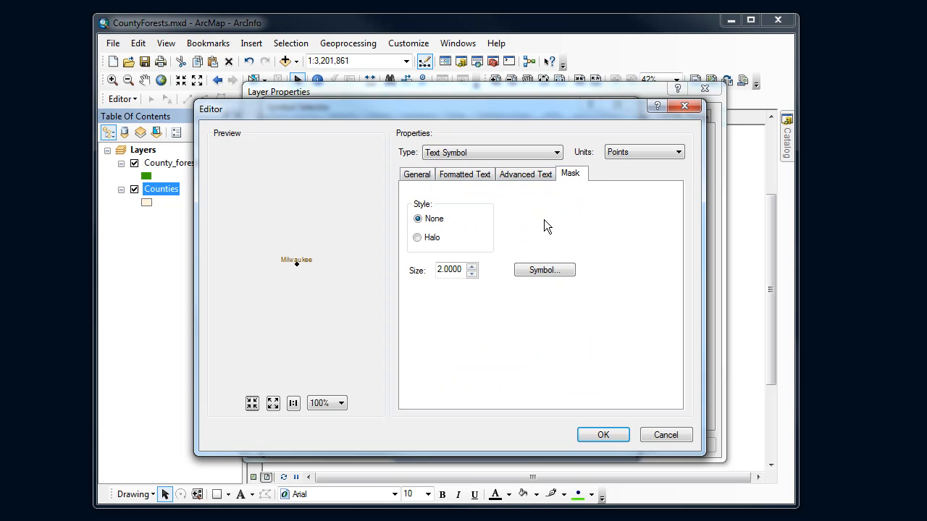
{"action": "left_click", "coordinate": [417, 238]}
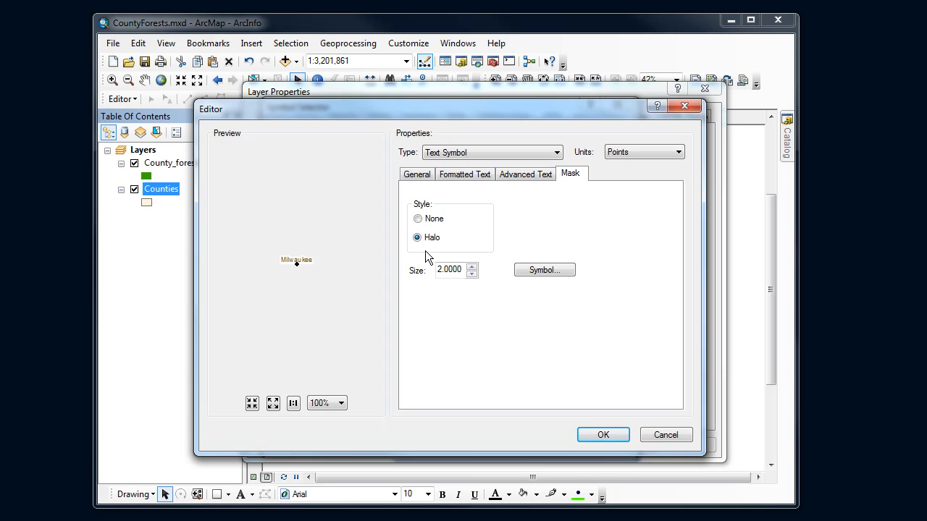
{"action": "mouse_move", "coordinate": [295, 270]}
{"action": "type", "text": "5"}
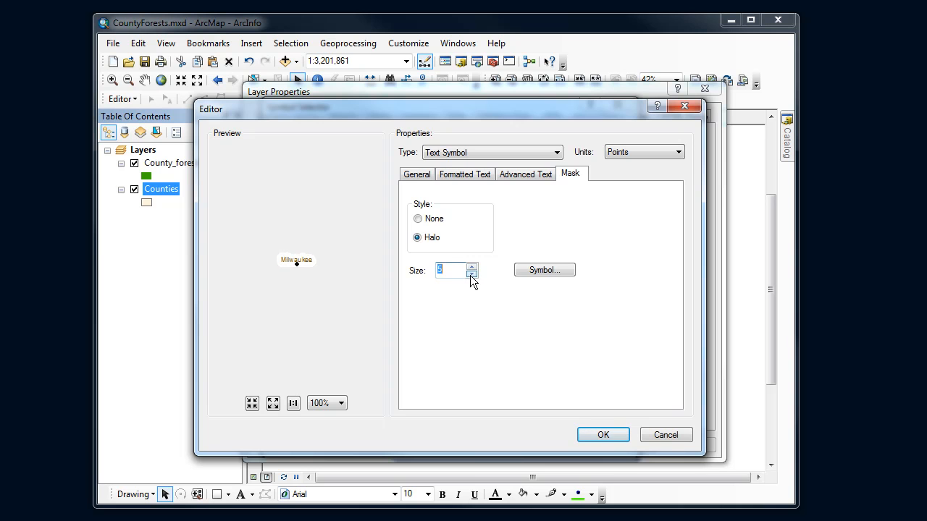
{"action": "left_click", "coordinate": [472, 275]}
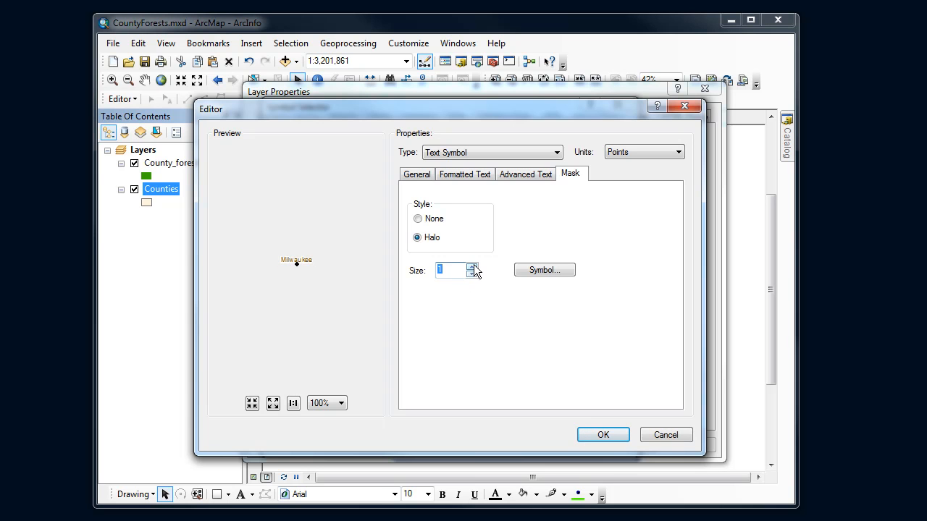
{"action": "left_click", "coordinate": [472, 265]}
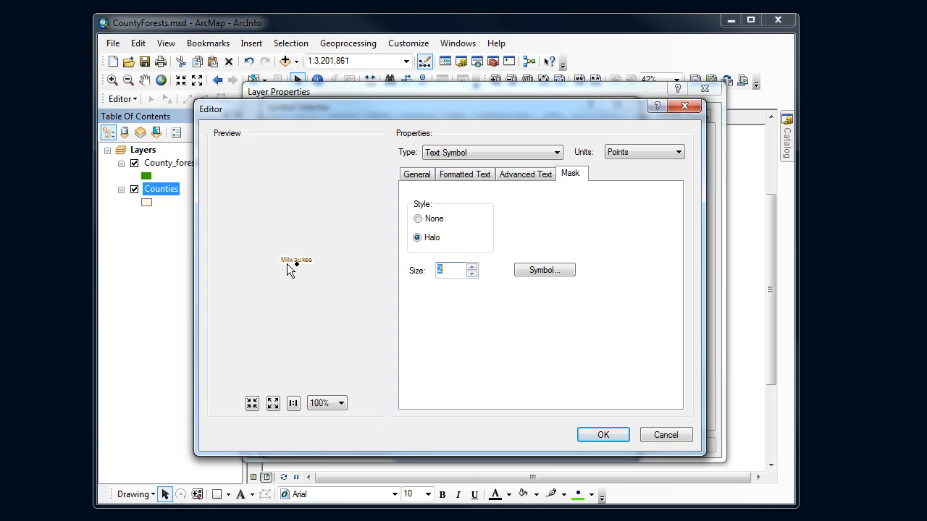
{"action": "mouse_move", "coordinate": [296, 266]}
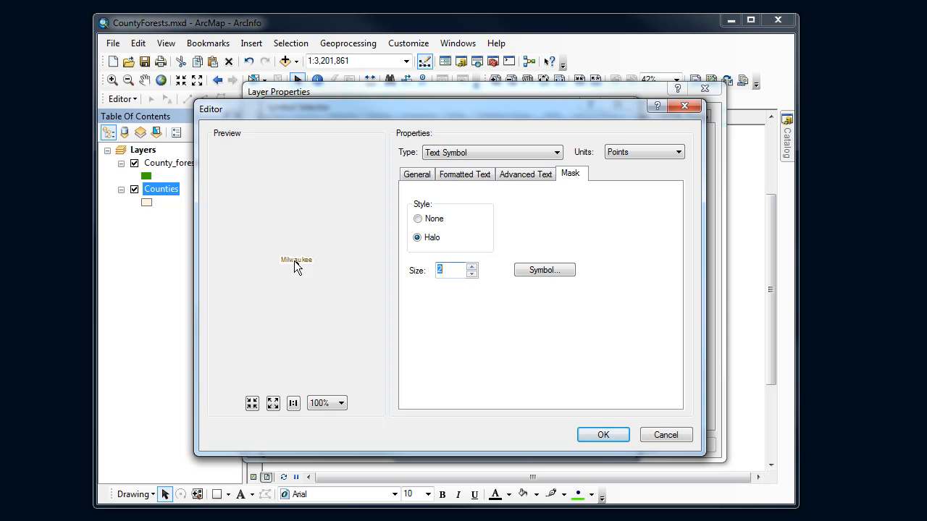
{"action": "mouse_move", "coordinate": [299, 286]}
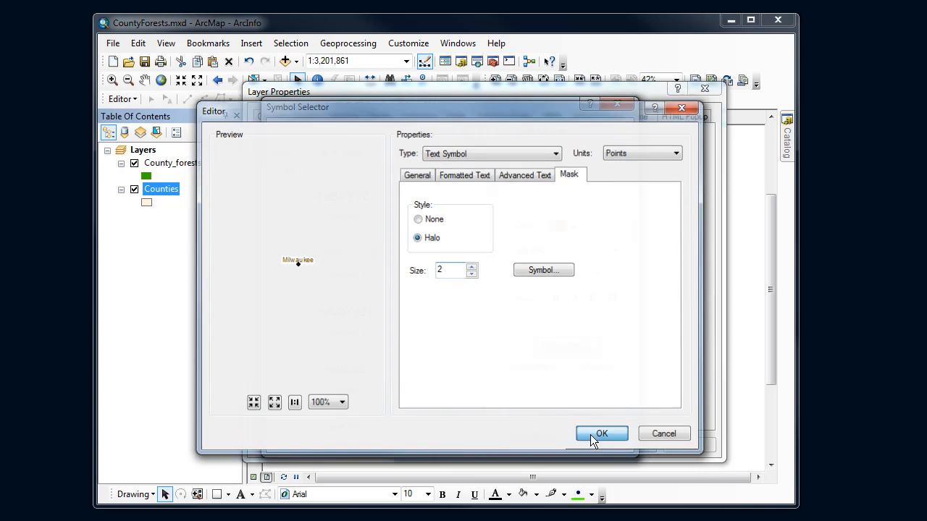
Confirm the size-2 halo mask settings for the county labels
{"action": "left_click", "coordinate": [601, 433]}
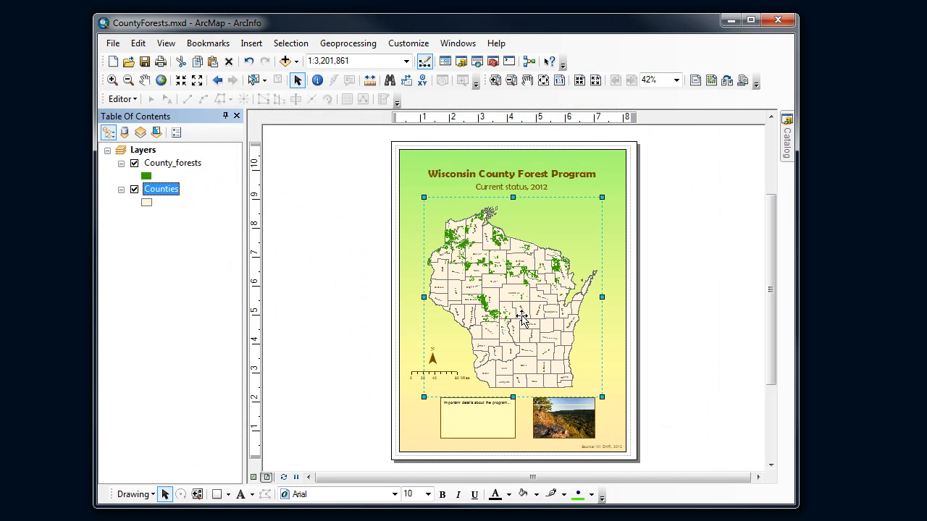
{"action": "mouse_move", "coordinate": [498, 313]}
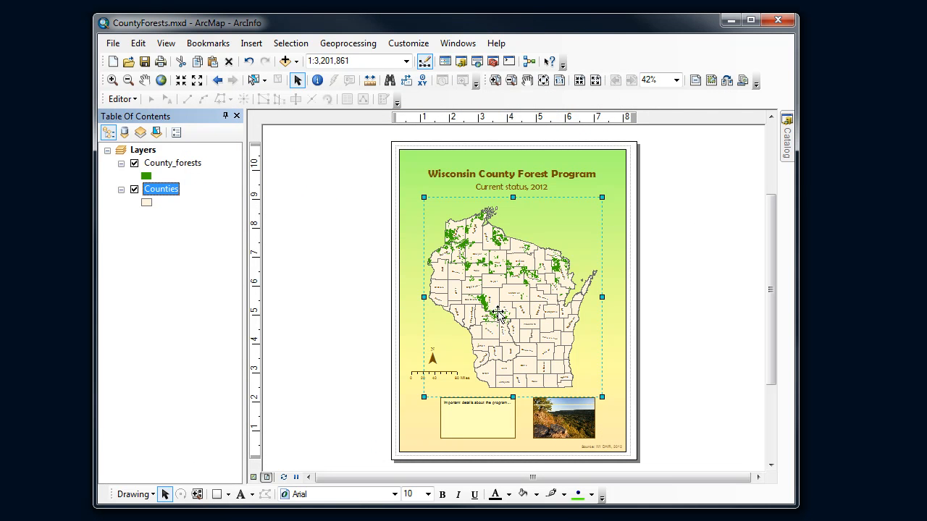
{"action": "mouse_move", "coordinate": [533, 338]}
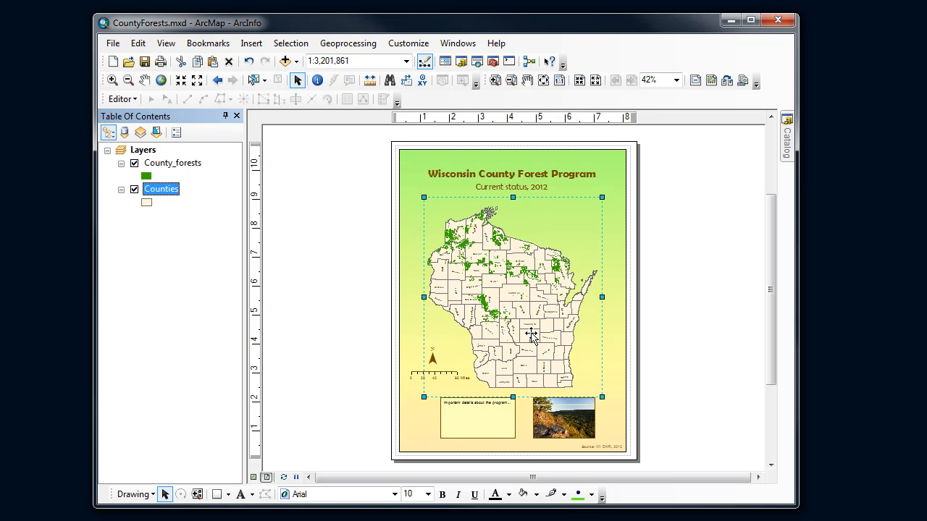
{"action": "mouse_move", "coordinate": [505, 285]}
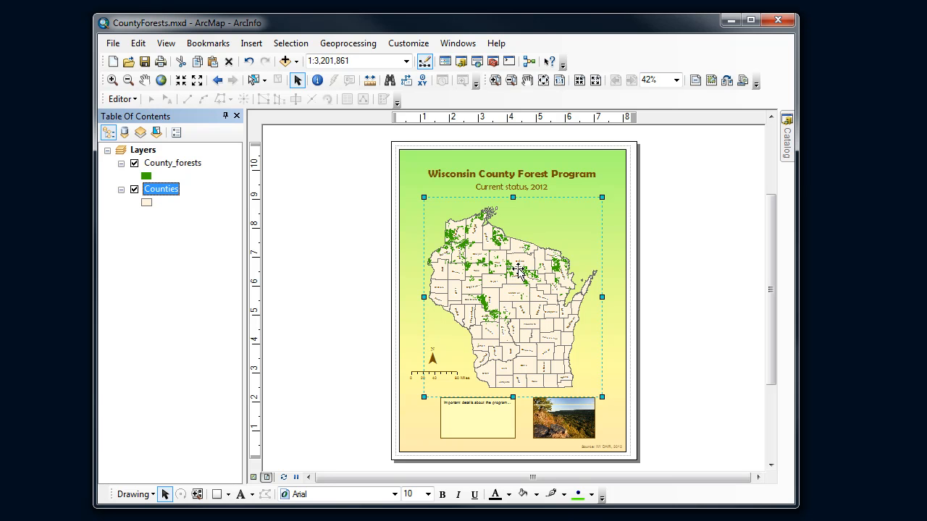
{"action": "mouse_move", "coordinate": [524, 281]}
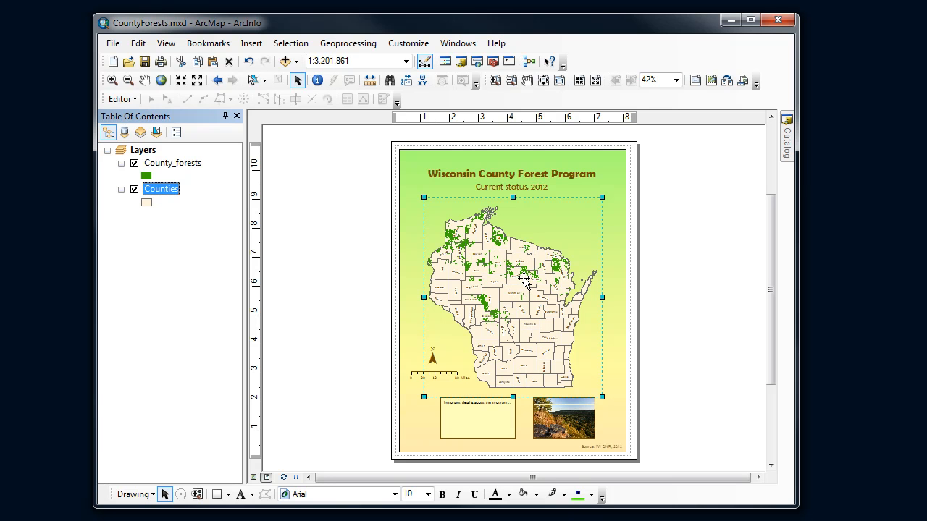